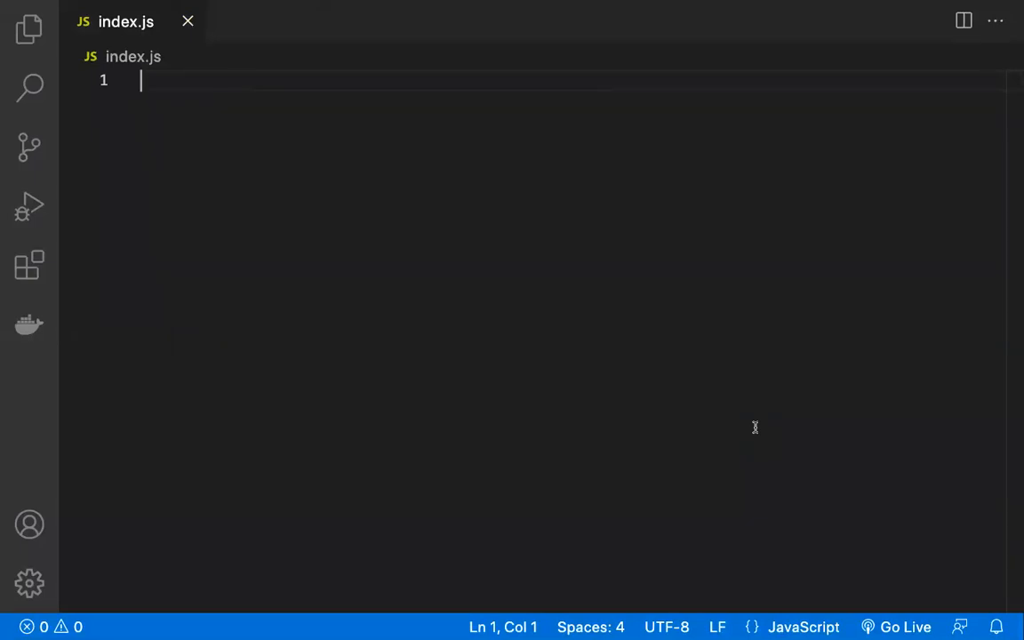
mouse_move(192, 210)
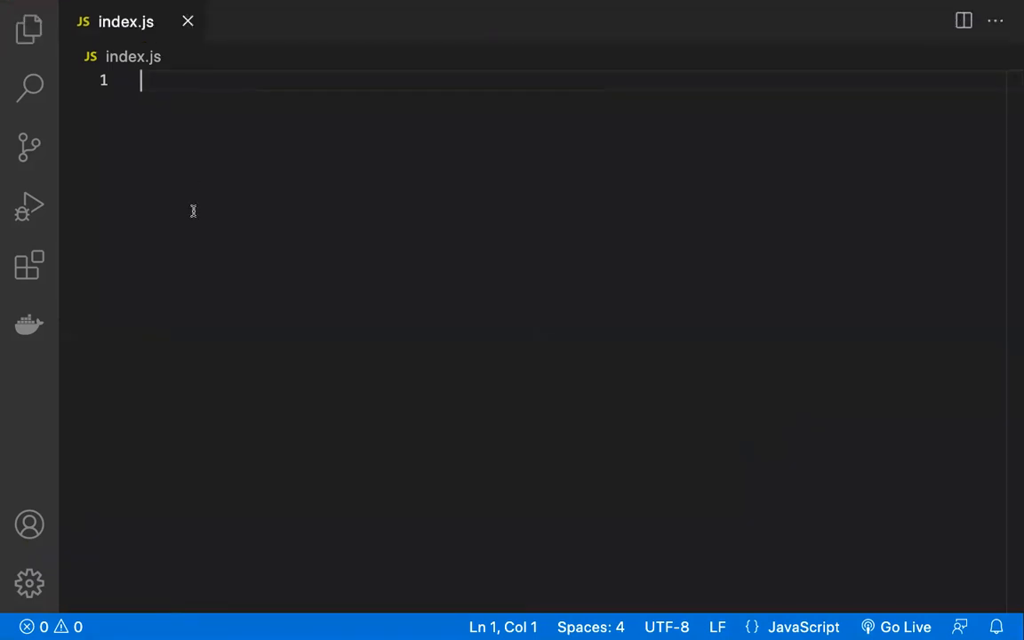
- Search the installed extensions for 'black', check Blackbox is enabled, and return to index.js
click(29, 265)
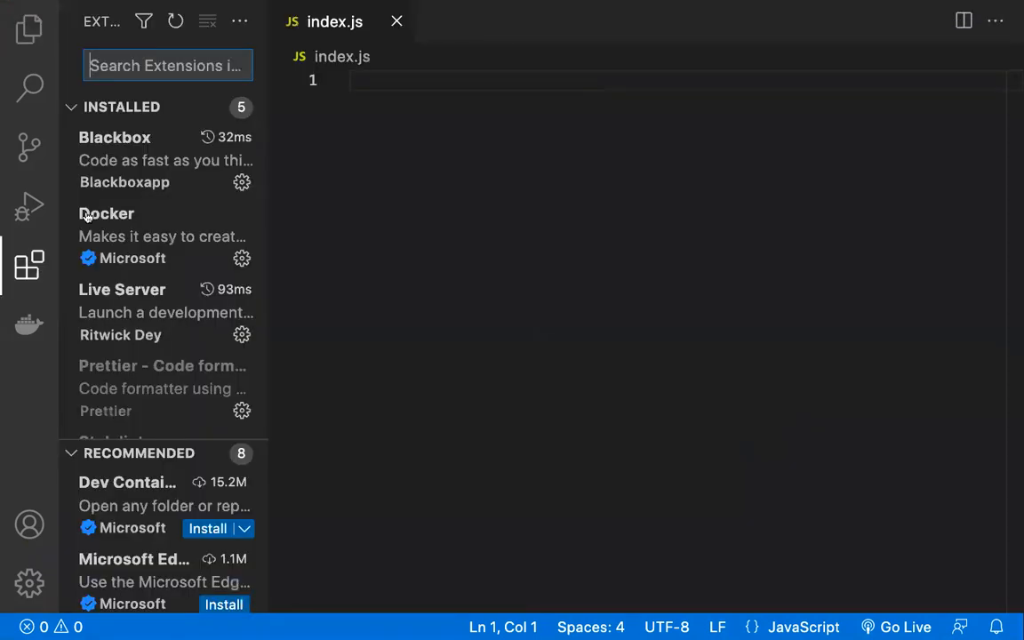
text(blackbox)
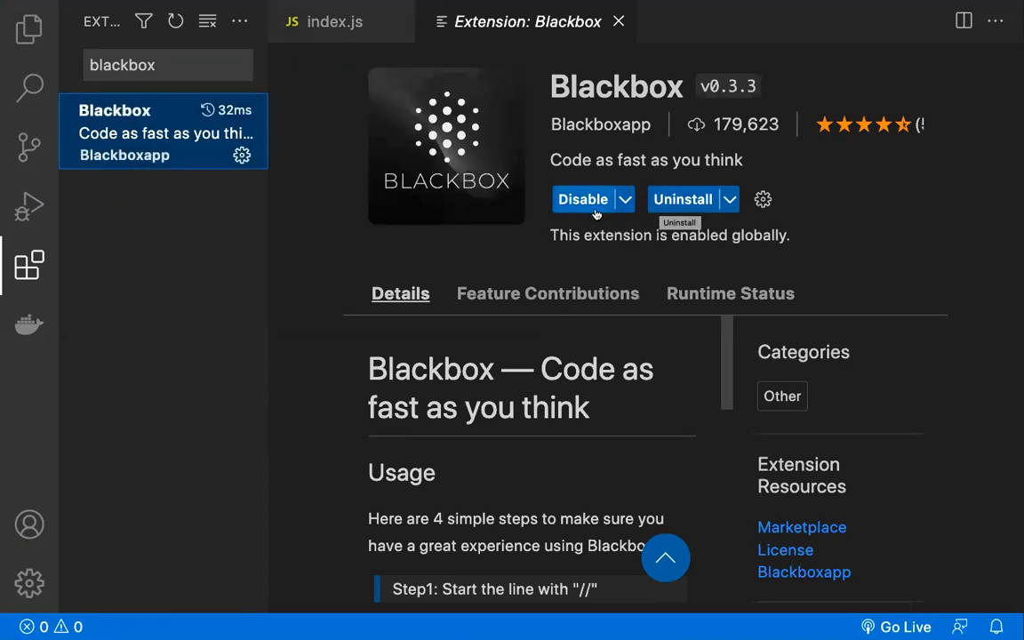
mouse_move(638, 187)
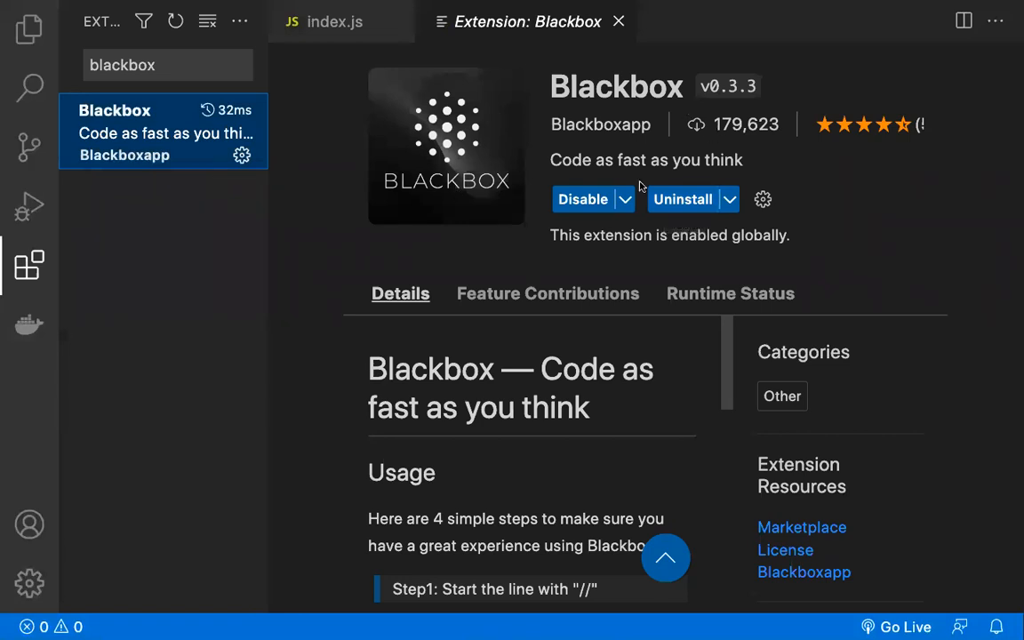
mouse_move(619, 22)
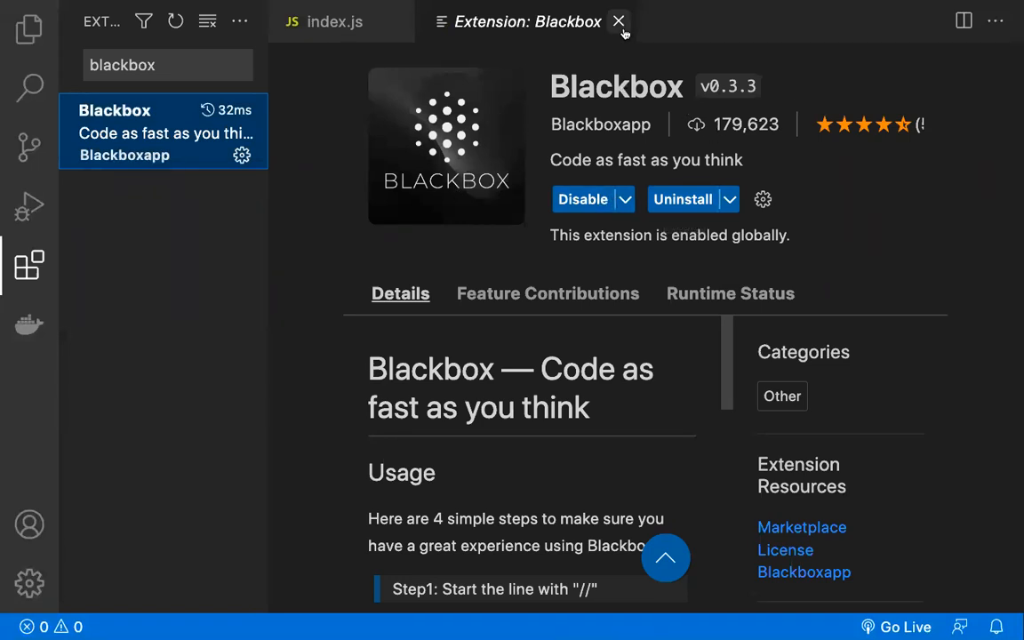
click(619, 21)
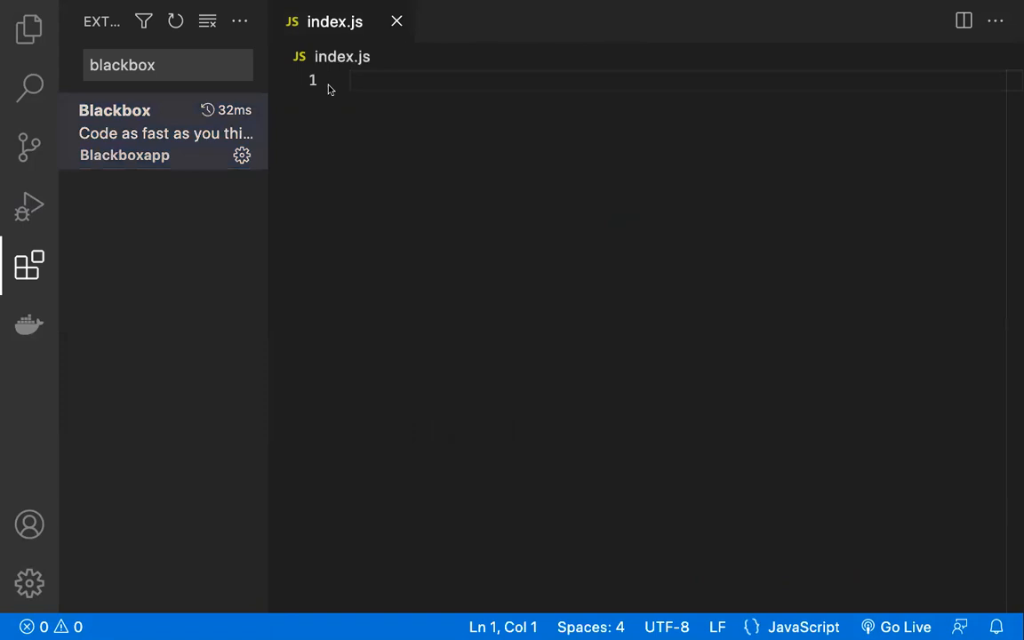
- Hide the sidebar and write '// find factorial of a number in javascript' on line 1
click(28, 28)
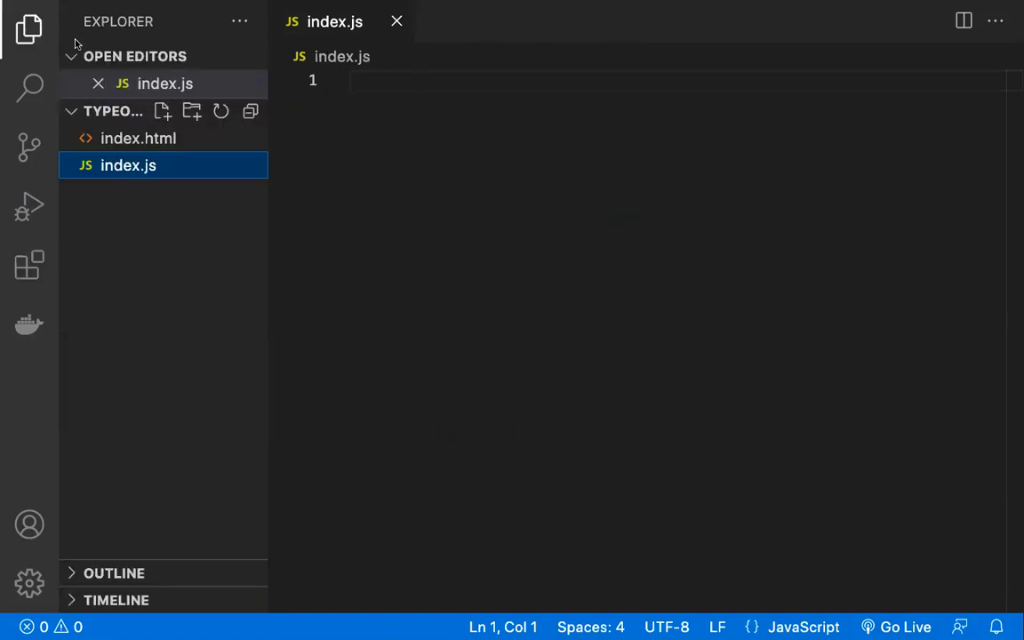
click(29, 29)
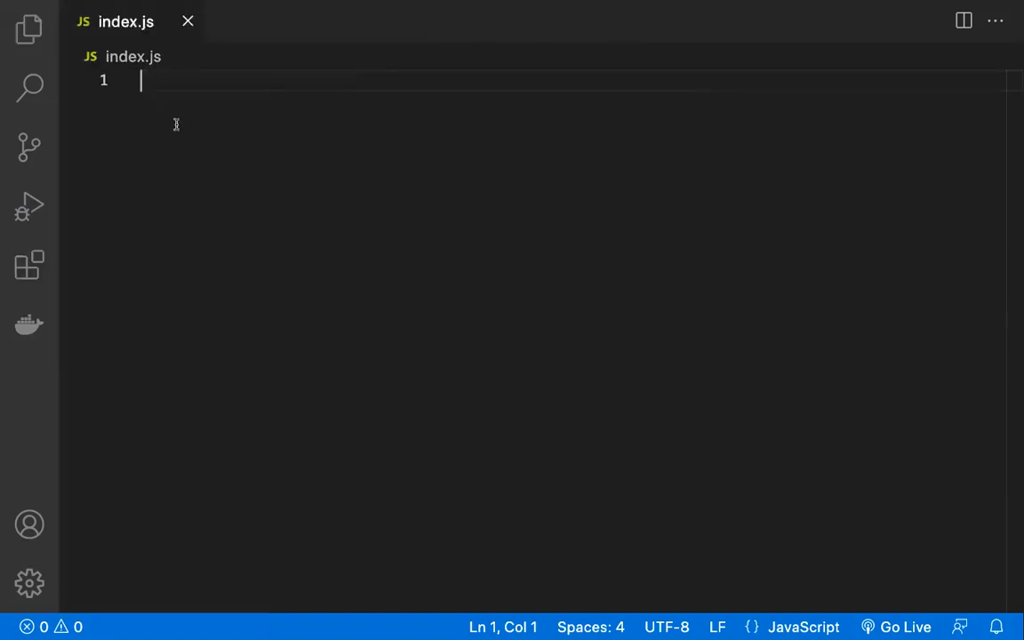
text(//)
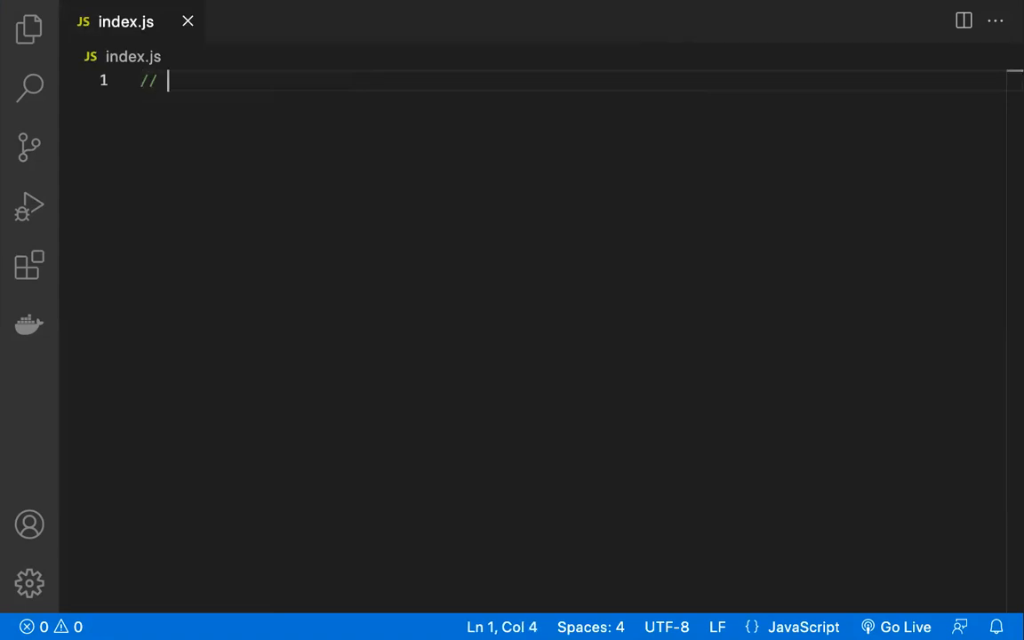
text(find fac)
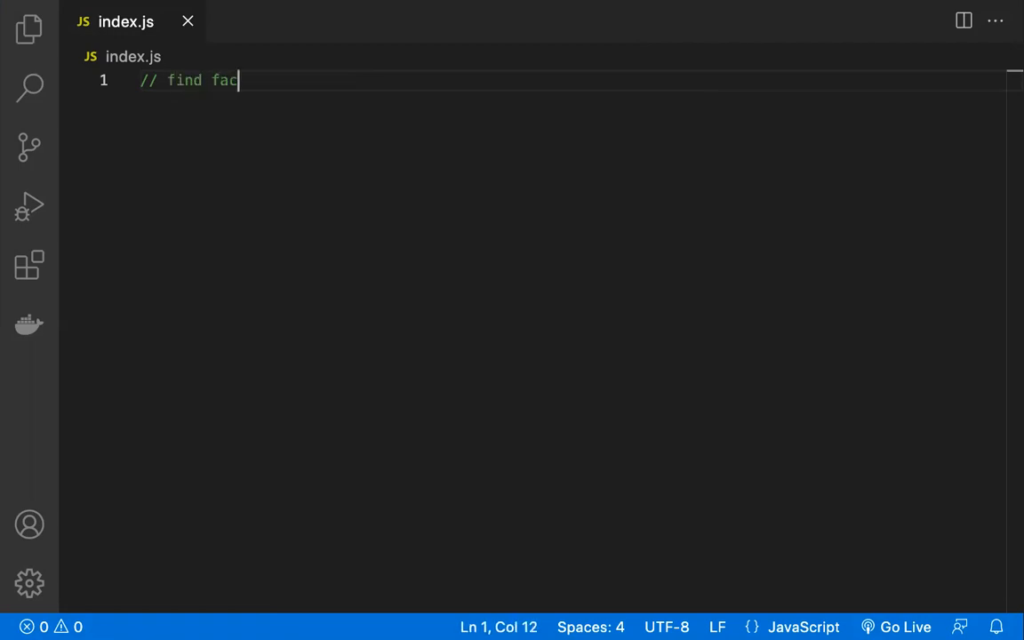
text(tor)
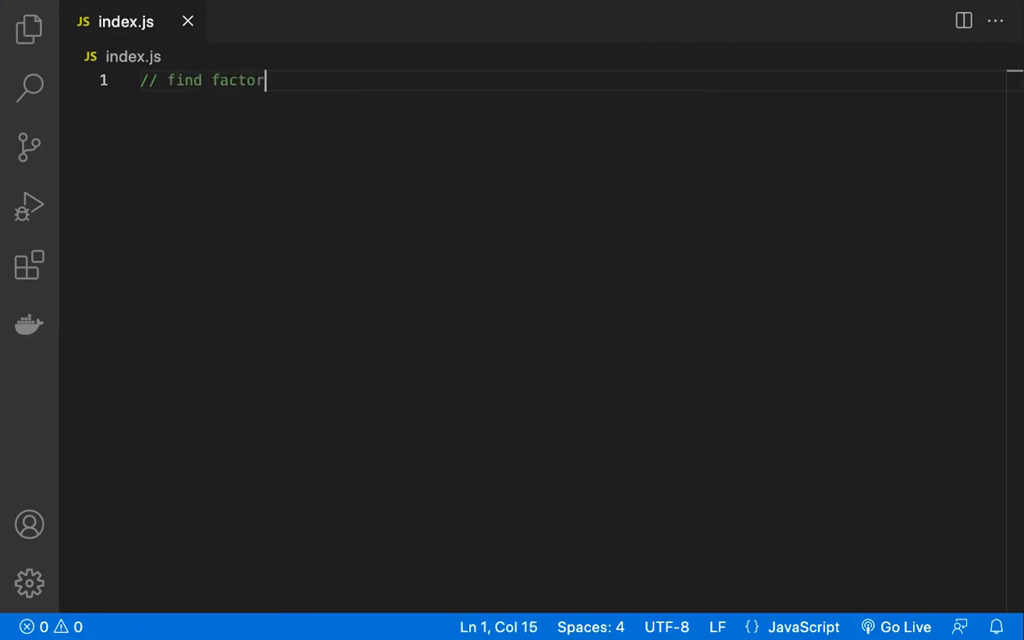
text(ial)
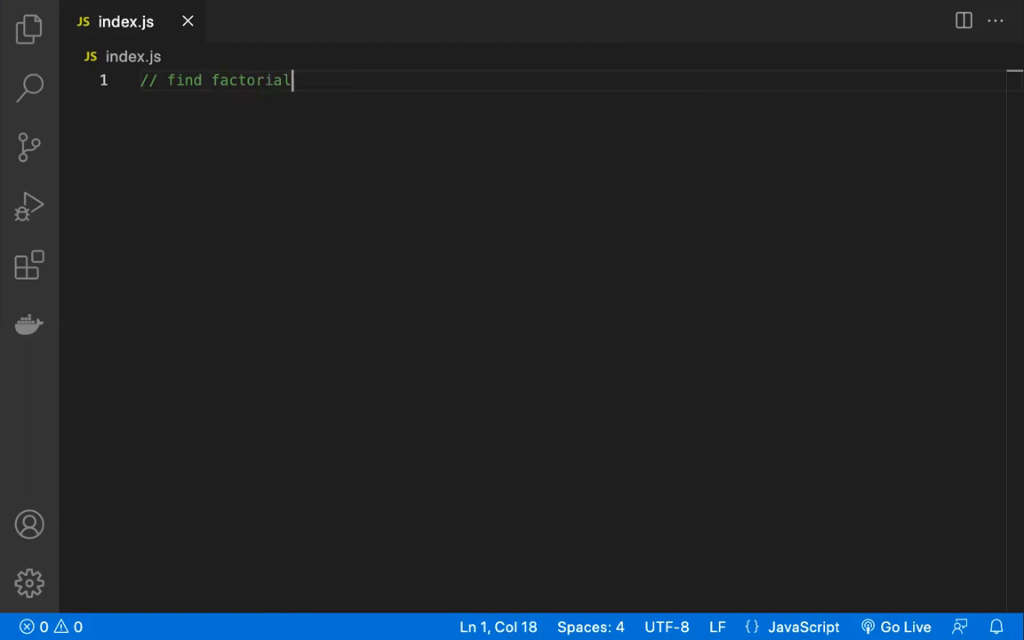
text(of a number i)
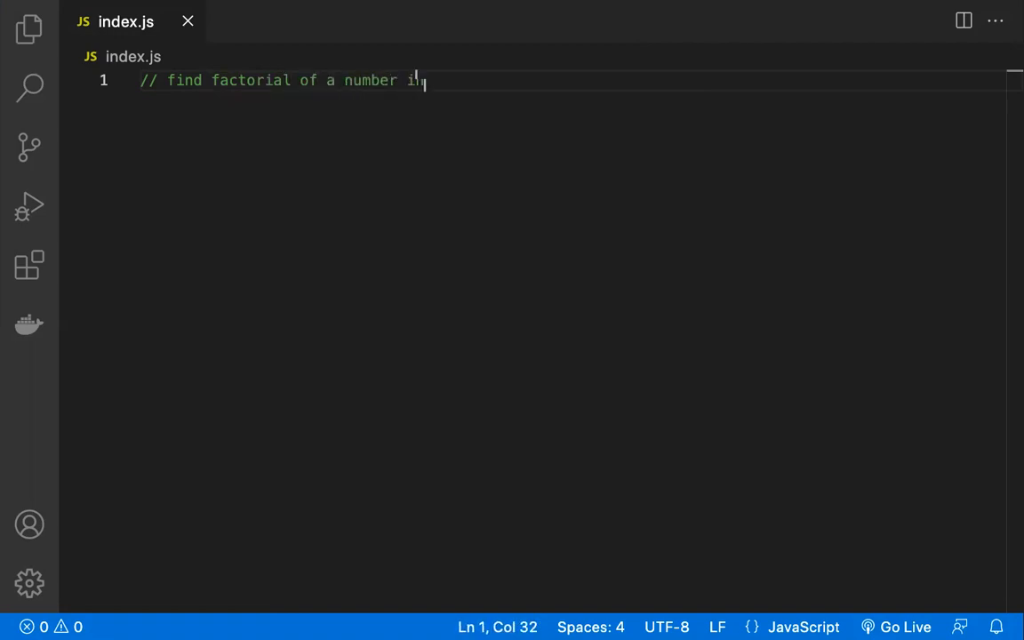
text(n javascript?)
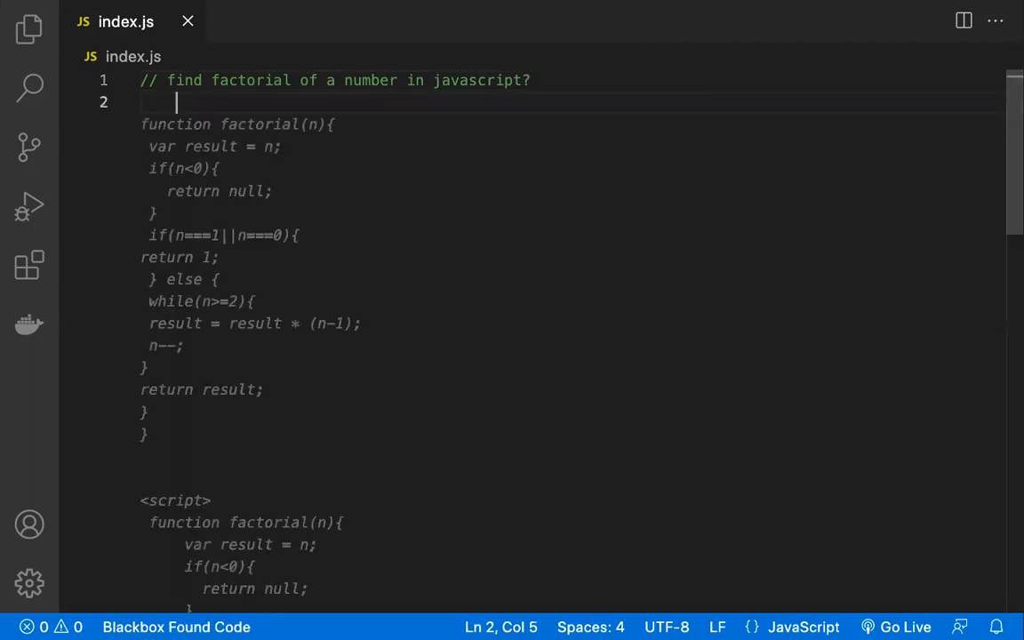
- Accept Blackbox's factorial function and delete the extra script code after it
key(Enter)
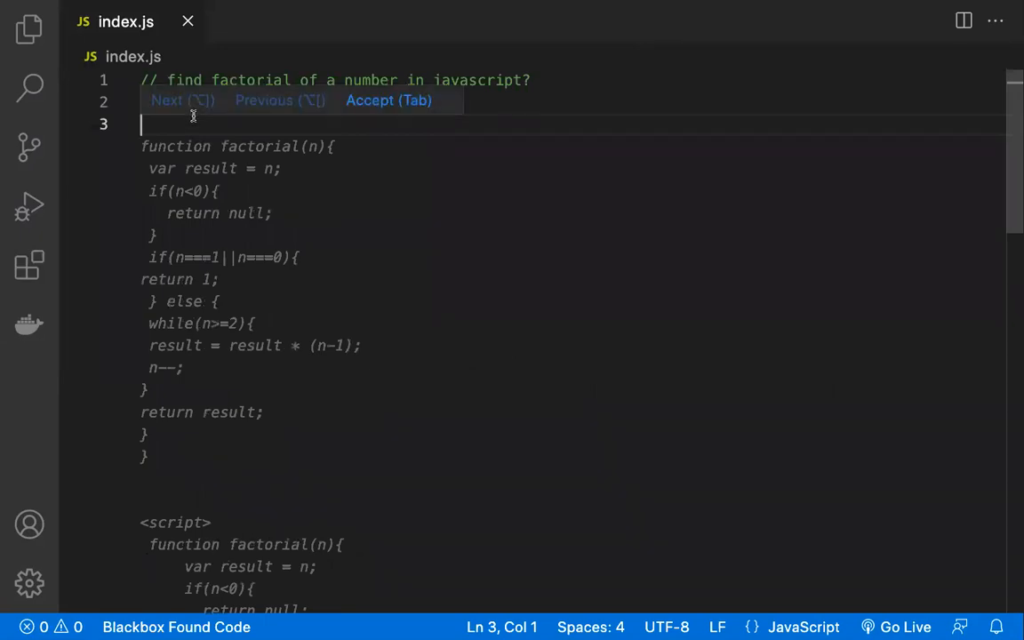
click(387, 100)
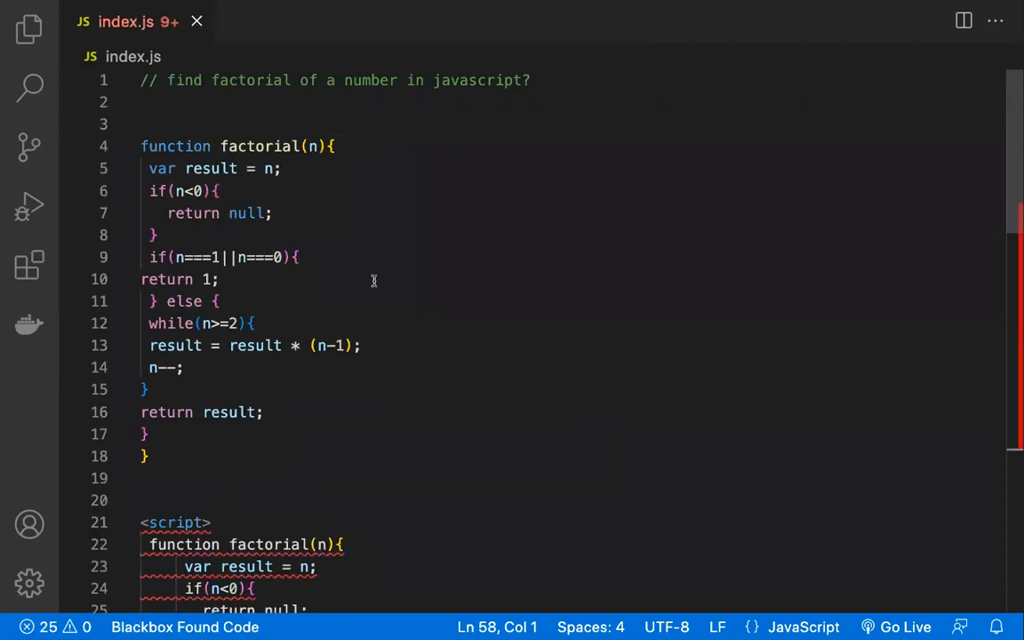
click(369, 283)
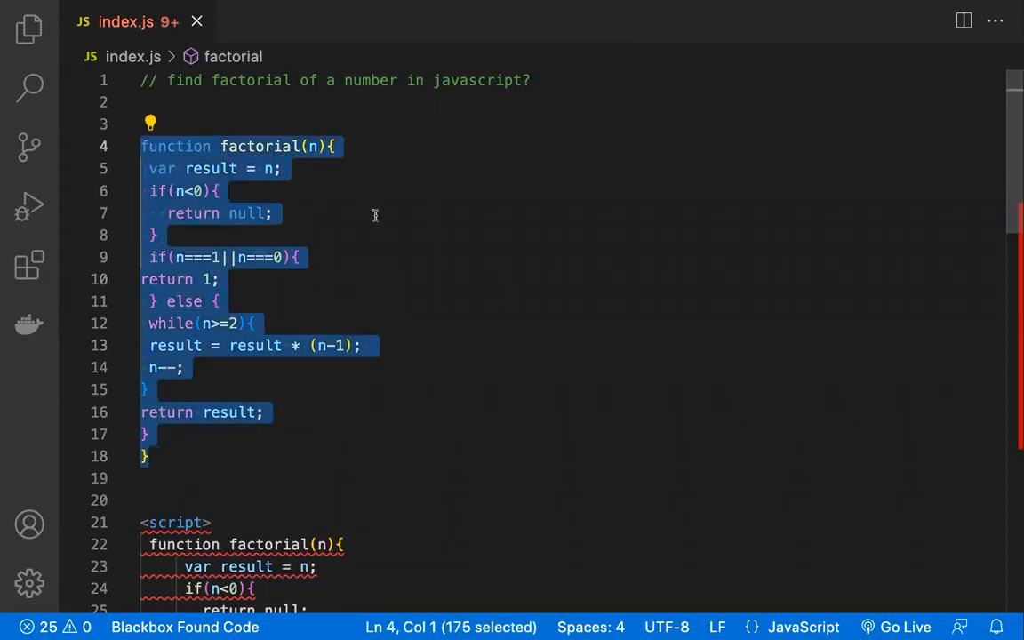
scroll(down, 3)
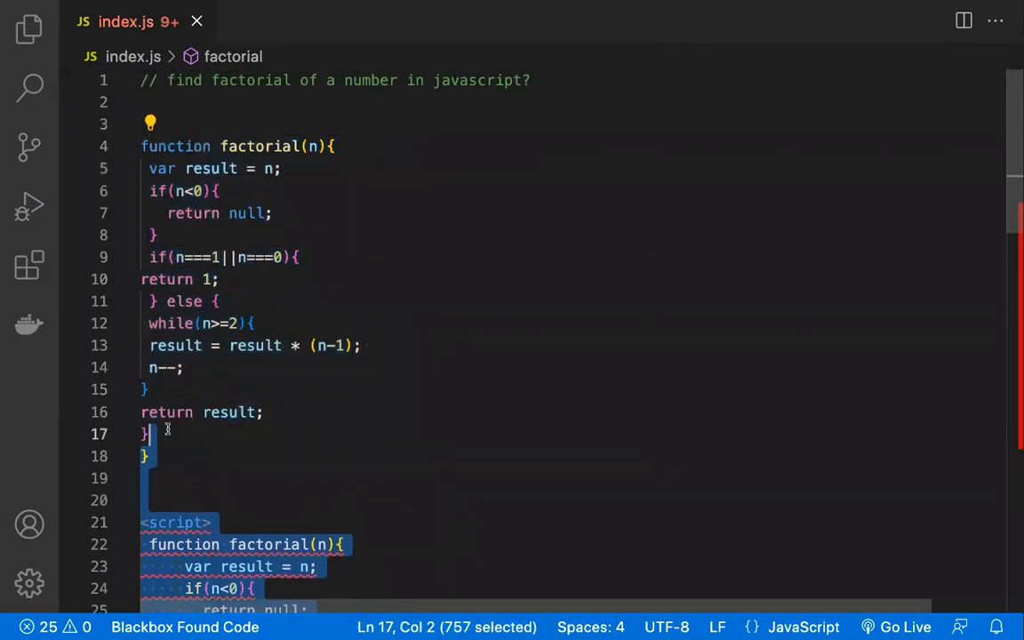
key(Delete)
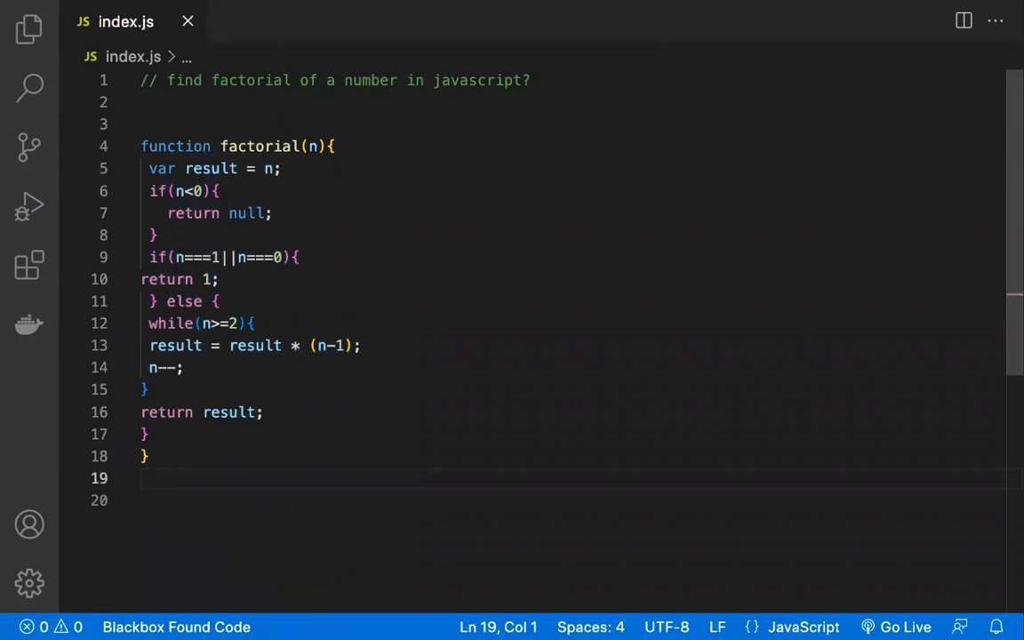
mouse_move(178, 452)
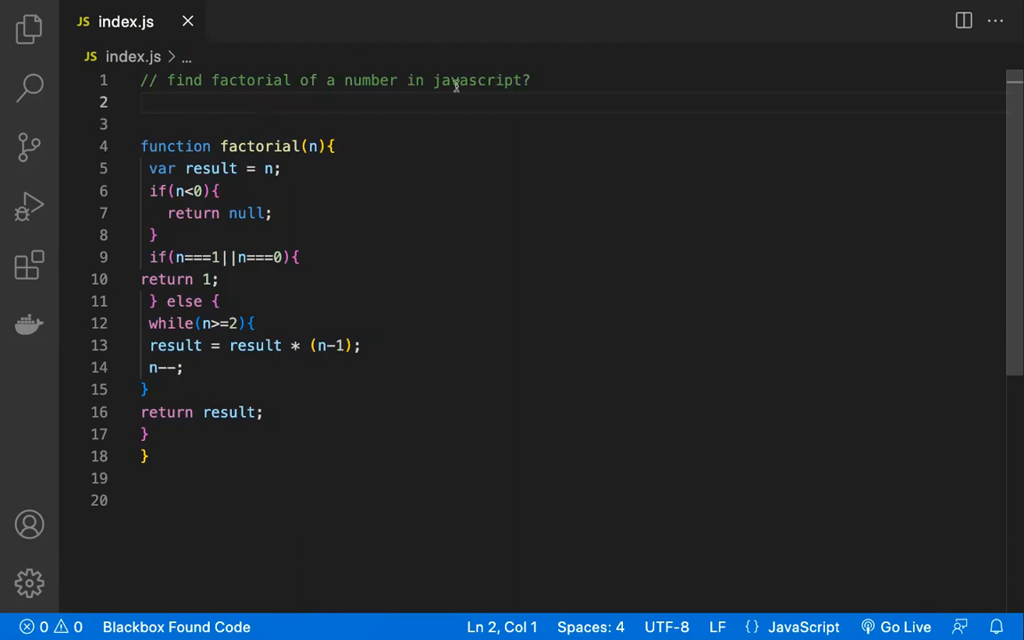
- Place the cursor at the end of the question comment after 'javascript'
double_click(477, 80)
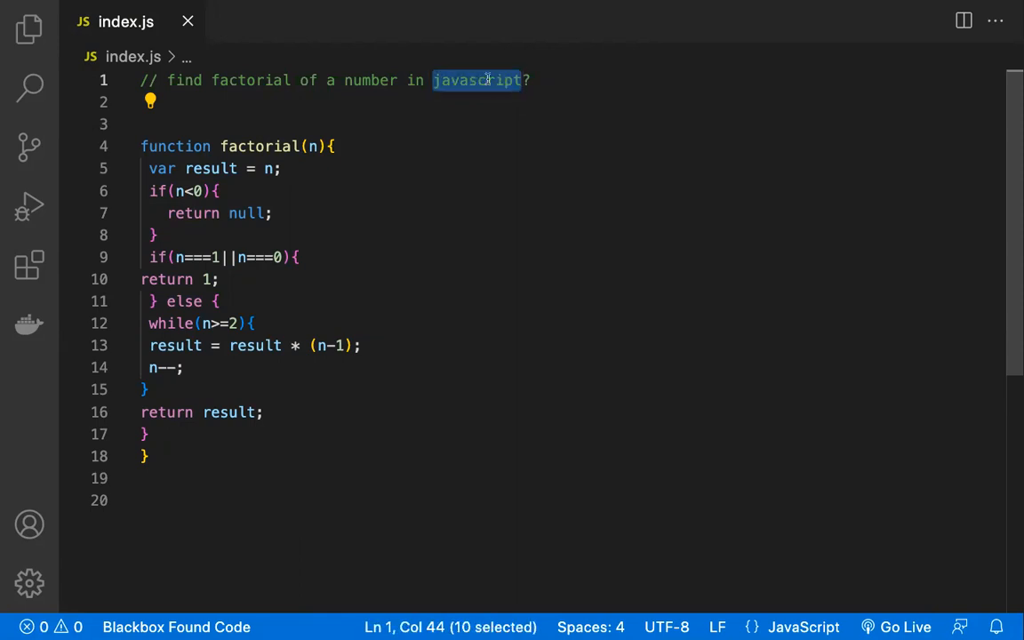
click(531, 80)
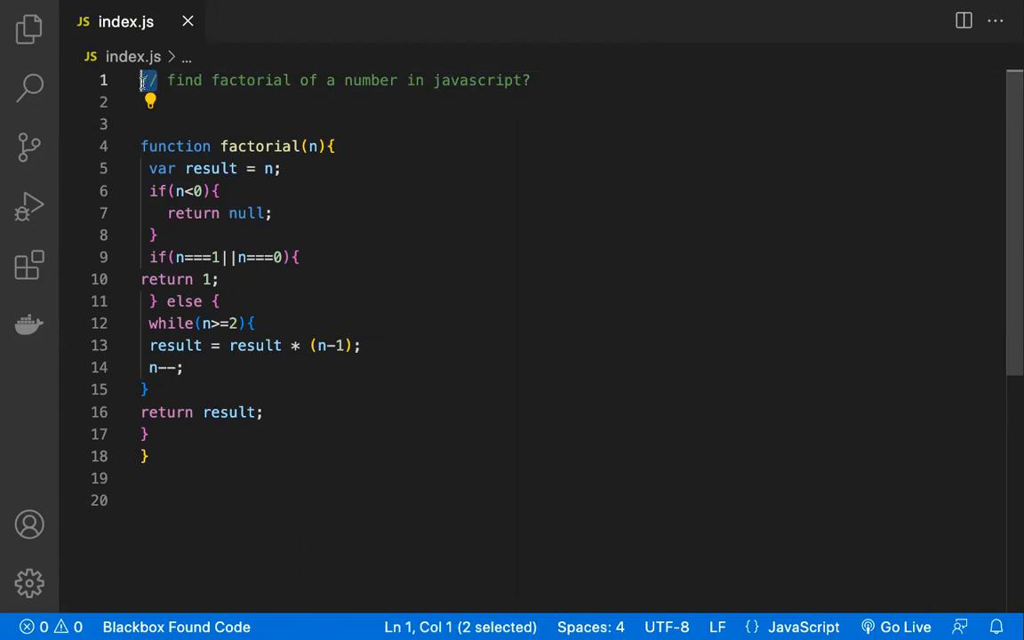
click(533, 80)
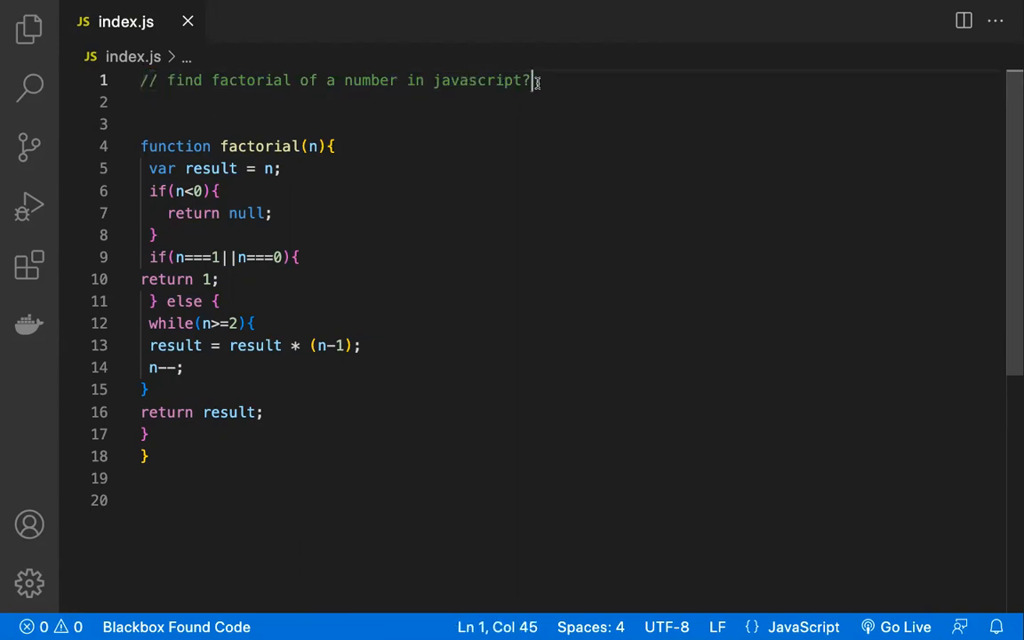
mouse_move(438, 135)
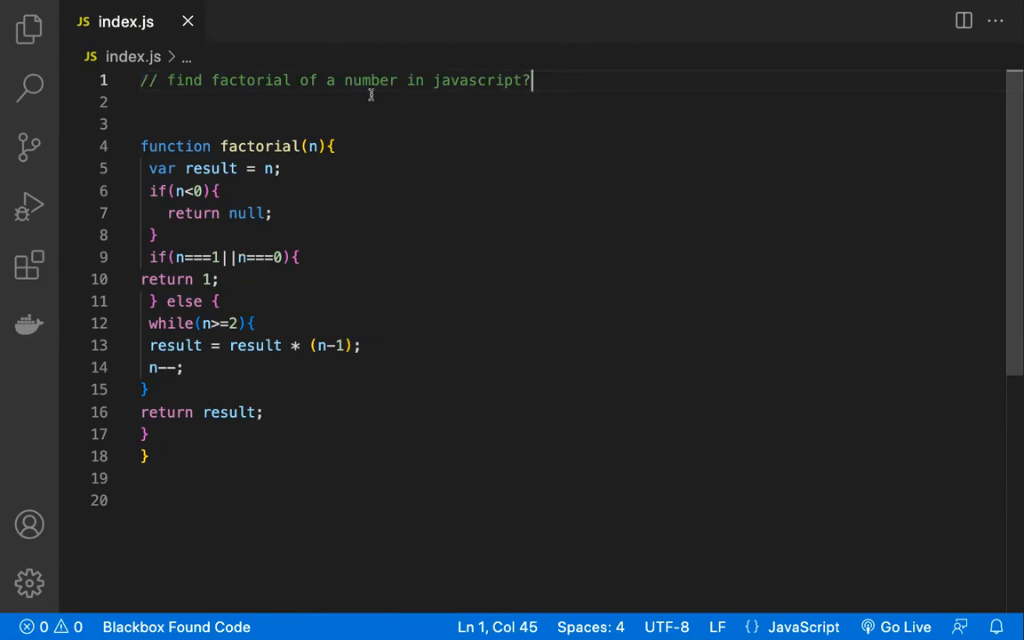
mouse_move(174, 471)
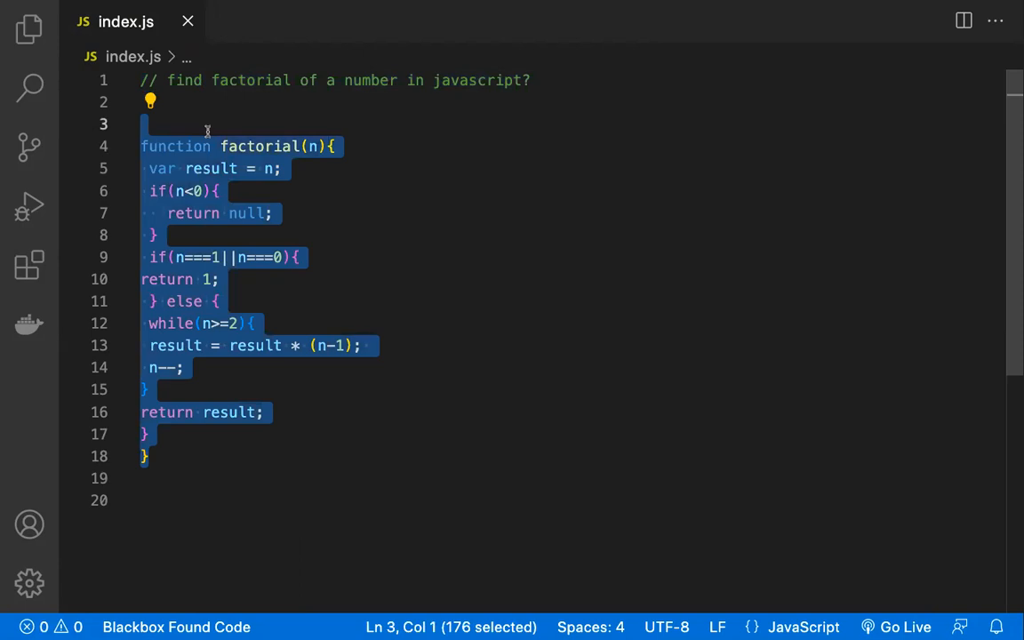
- Comment out the factorial function, write '// connect to mongodb in nodejs?' and accept the suggestion
key(ctrl+/)
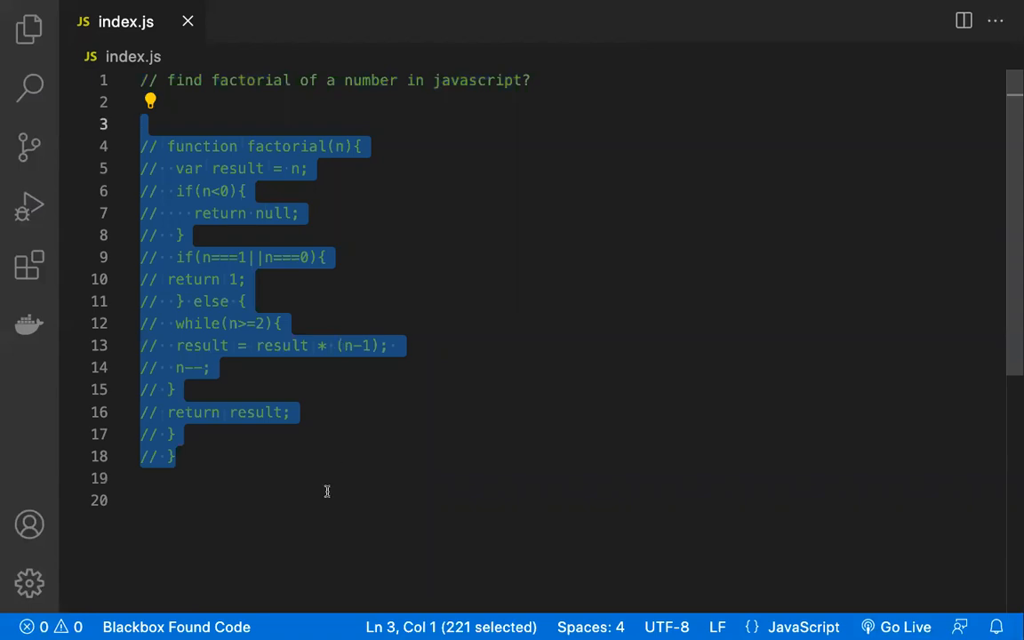
text(//)
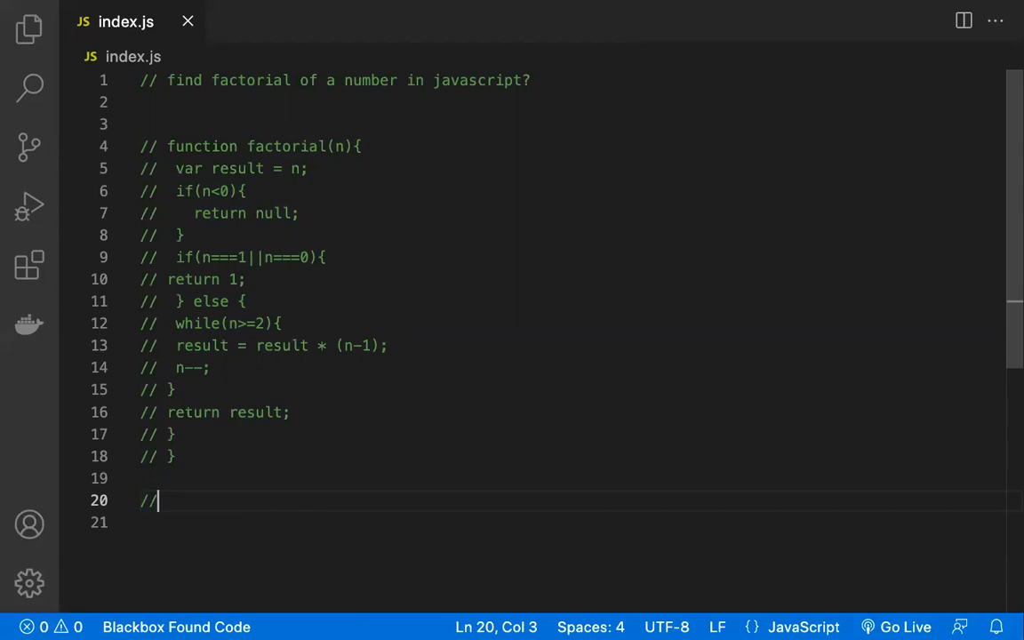
text(conn)
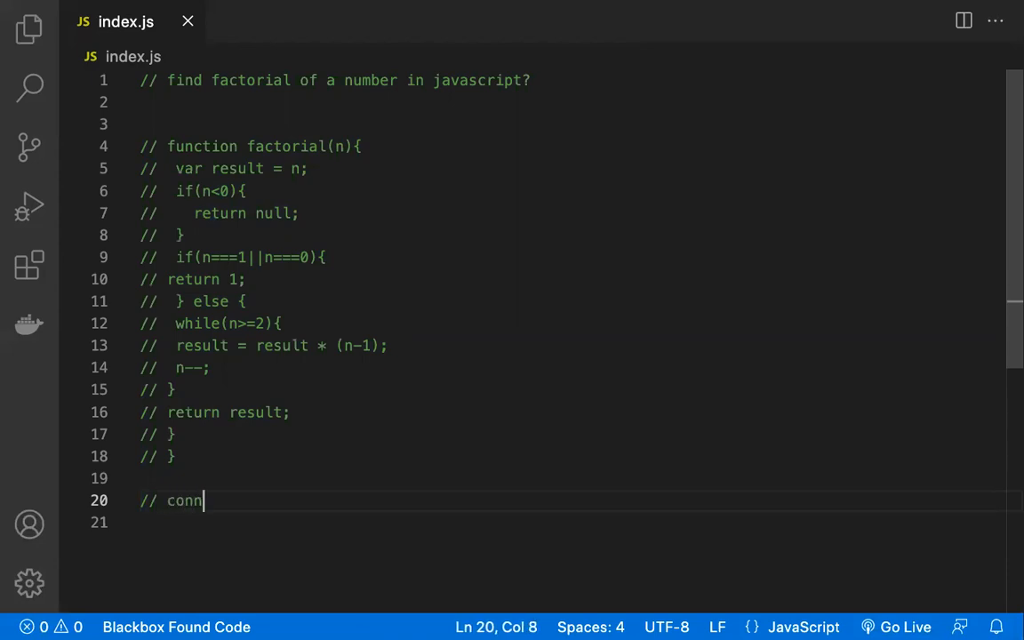
text(ect to mong)
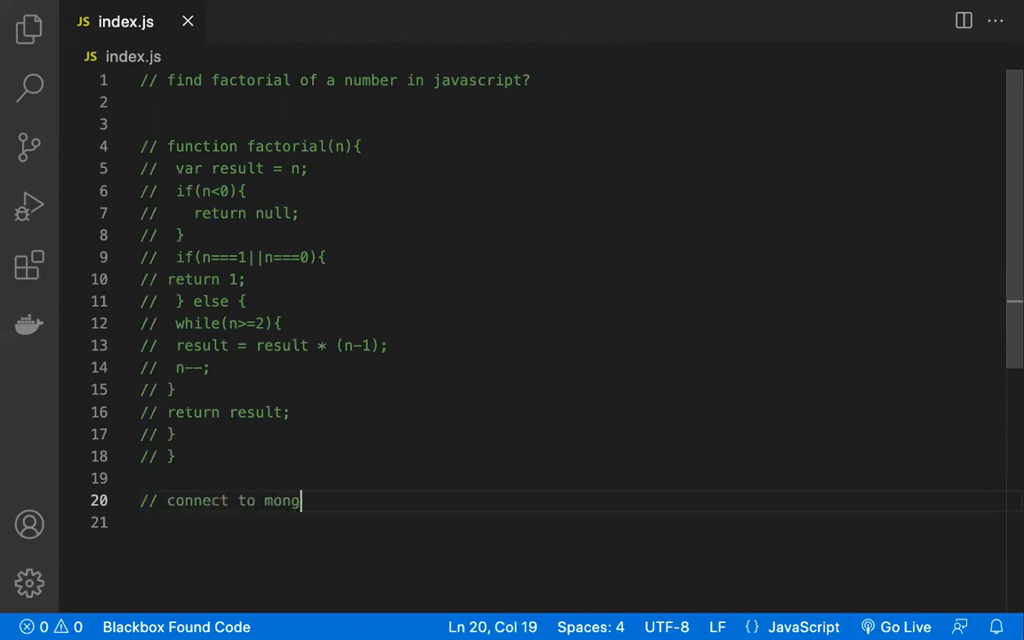
text(db)
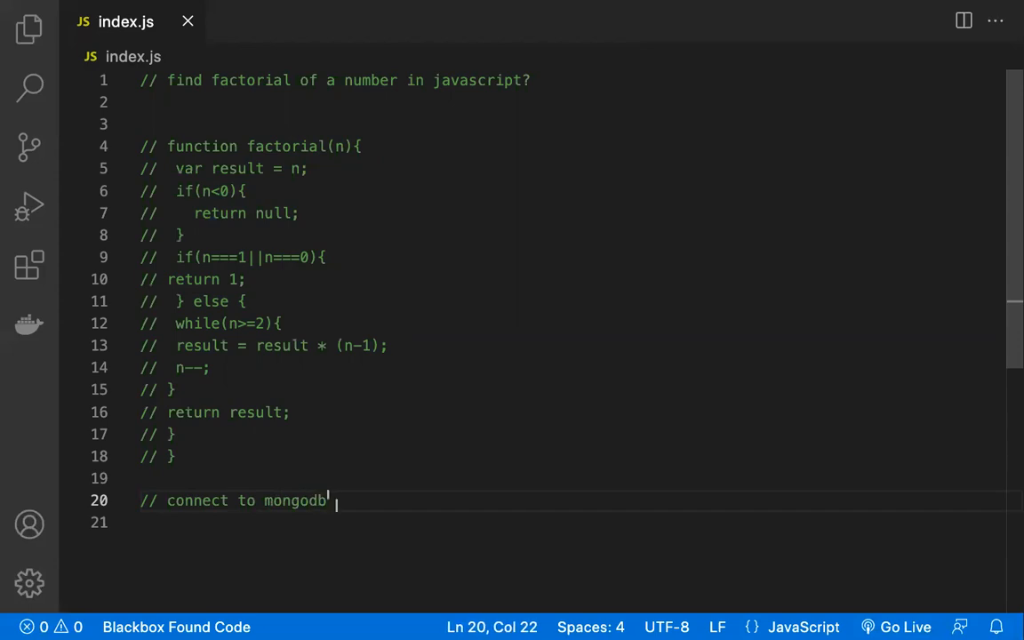
text(in node)
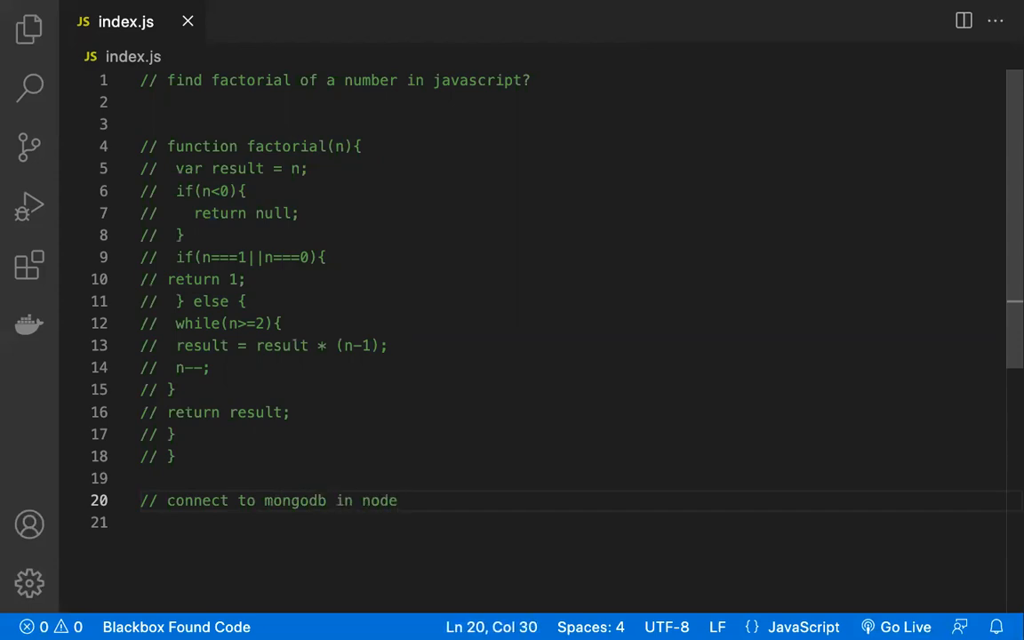
text(js?)
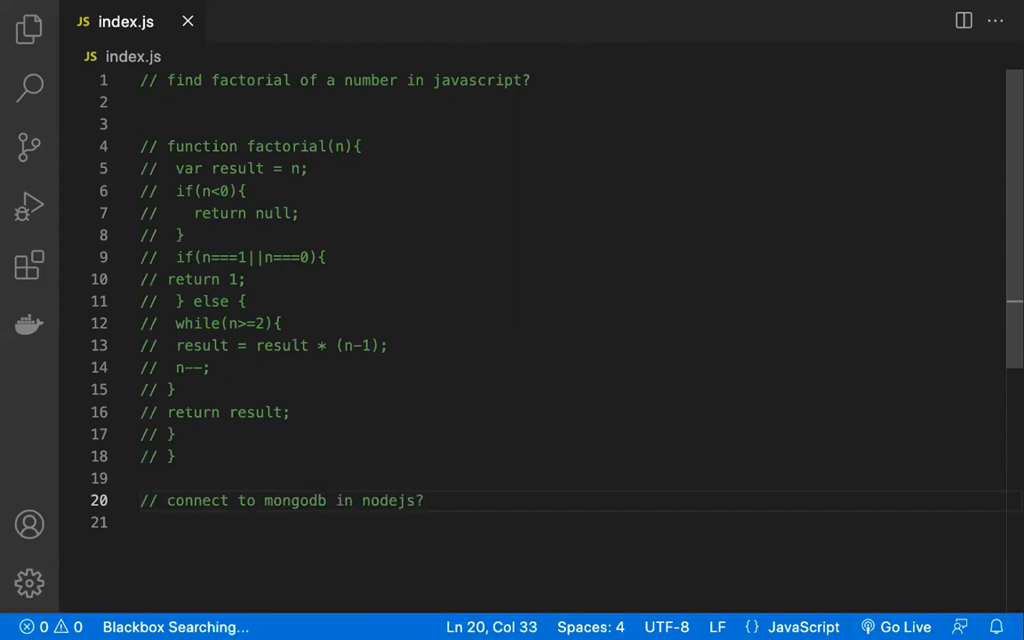
key(Enter)
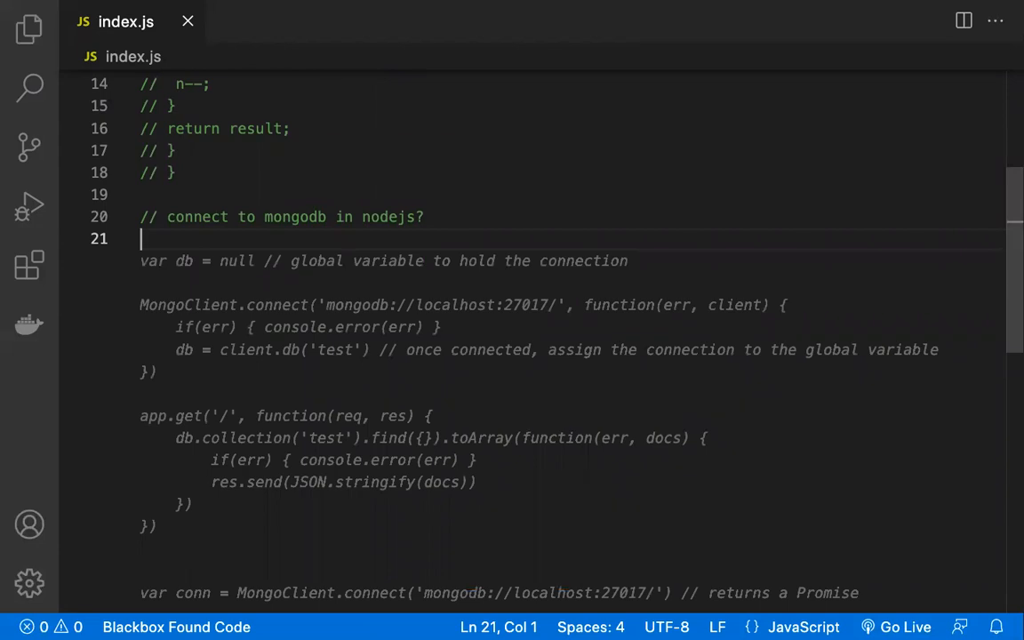
- Scroll through the inserted MongoClient callback and promise connection code
scroll(down, 3)
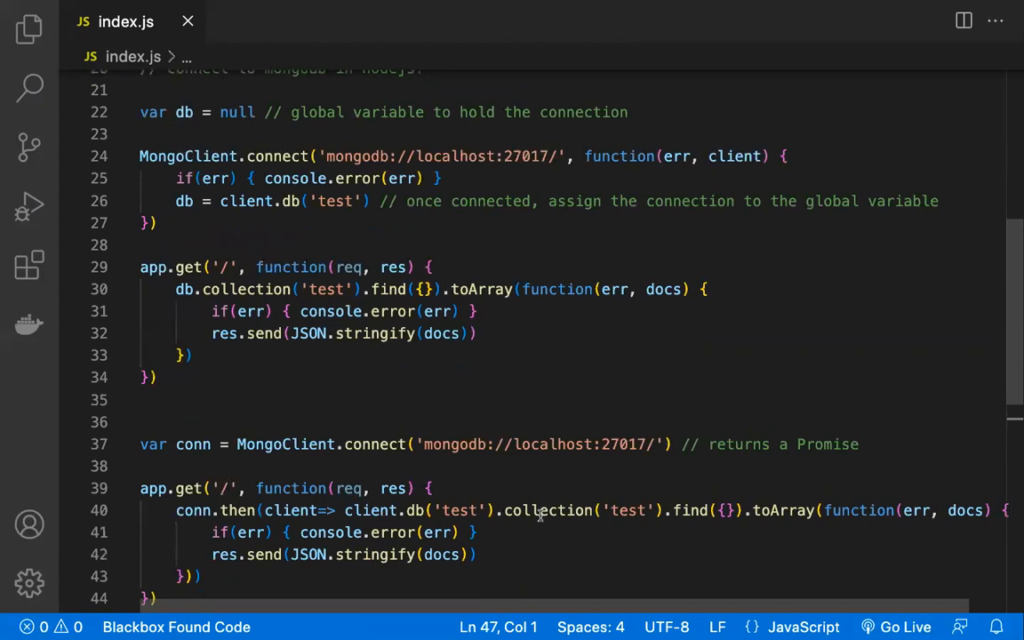
scroll(down, 3)
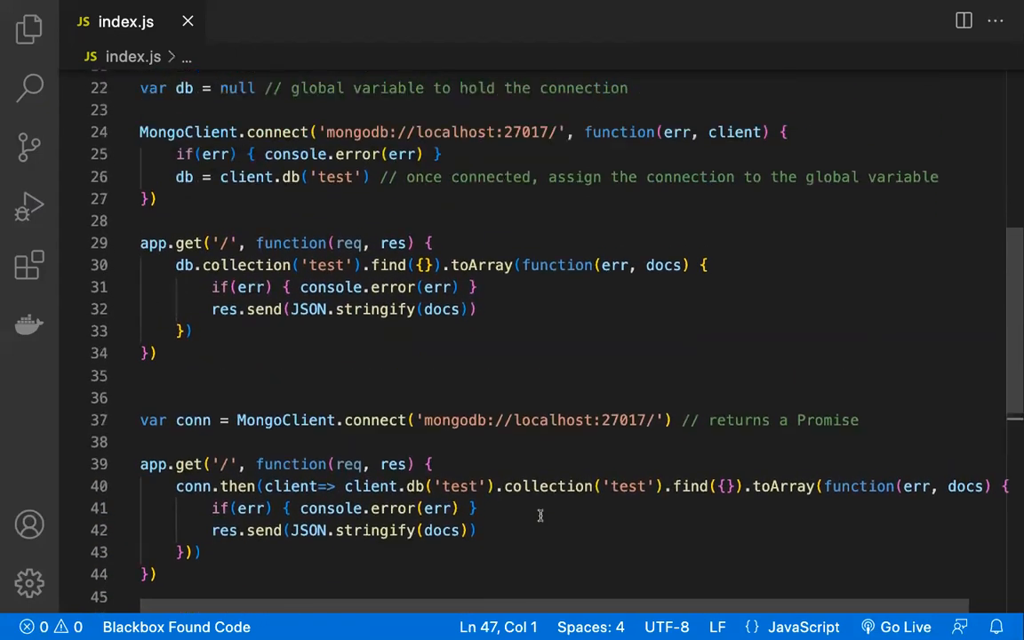
scroll(up, 3)
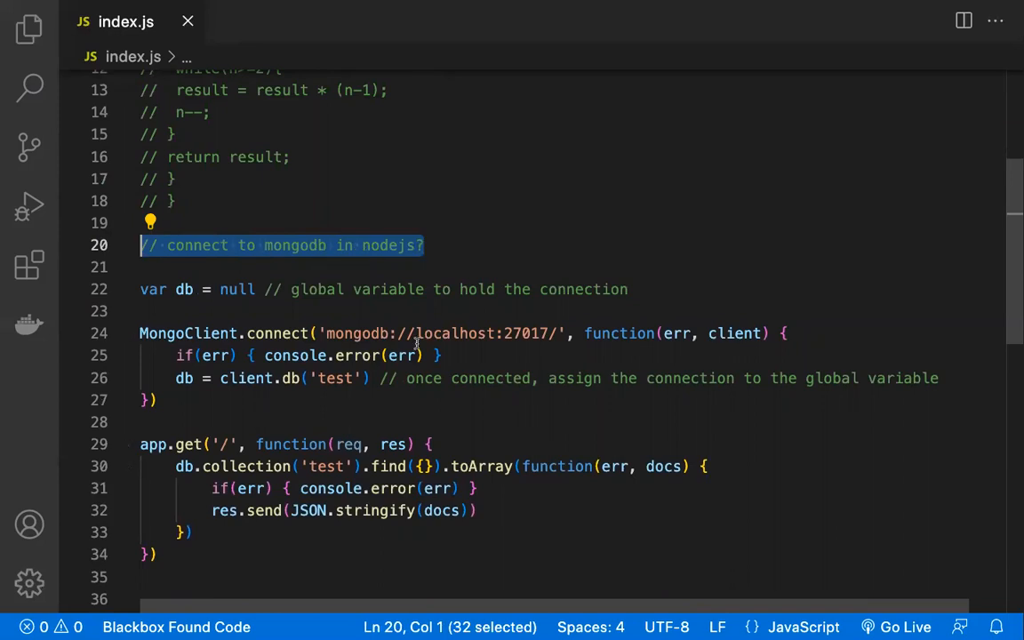
scroll(down, 3)
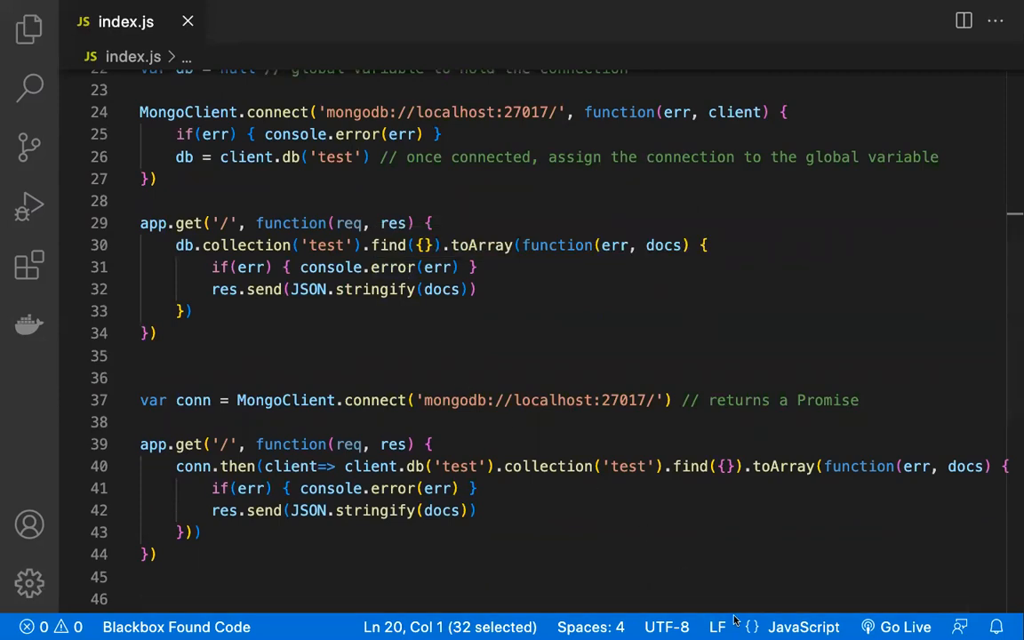
mouse_move(761, 463)
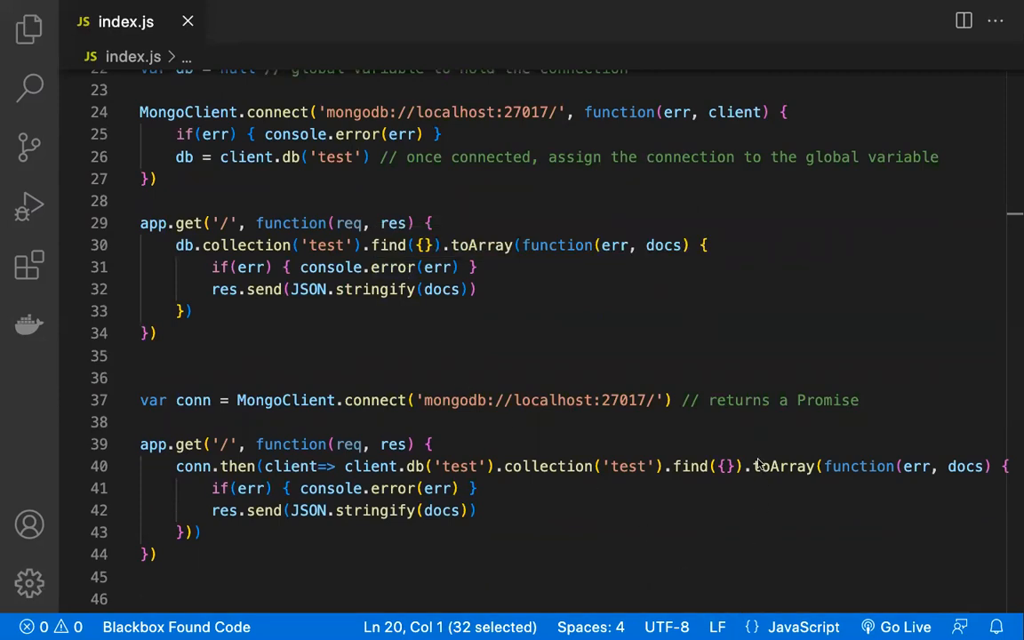